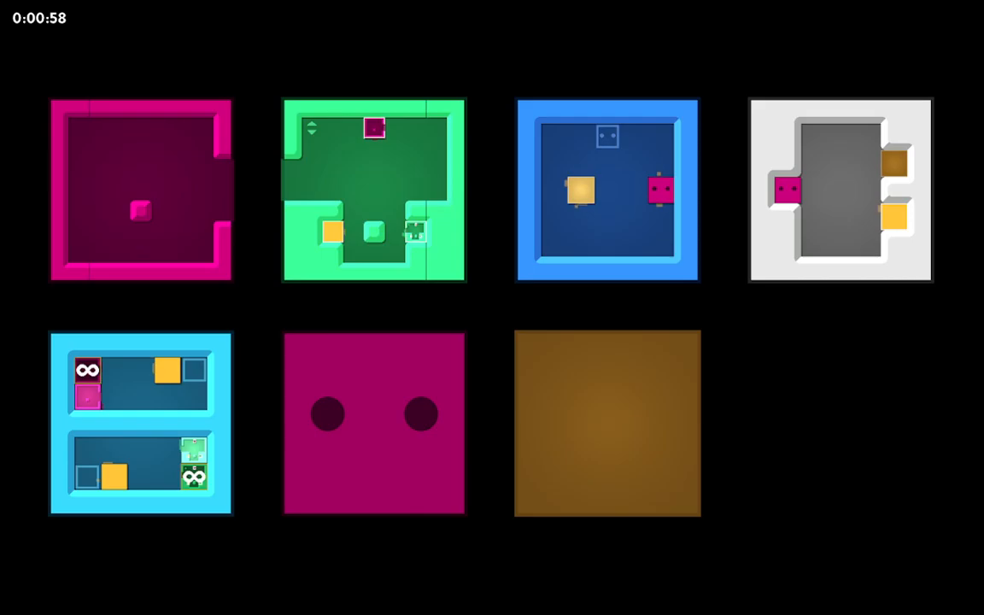
Click into the cyan-room puzzle with two infinity boxes to keep solving it
click(607, 190)
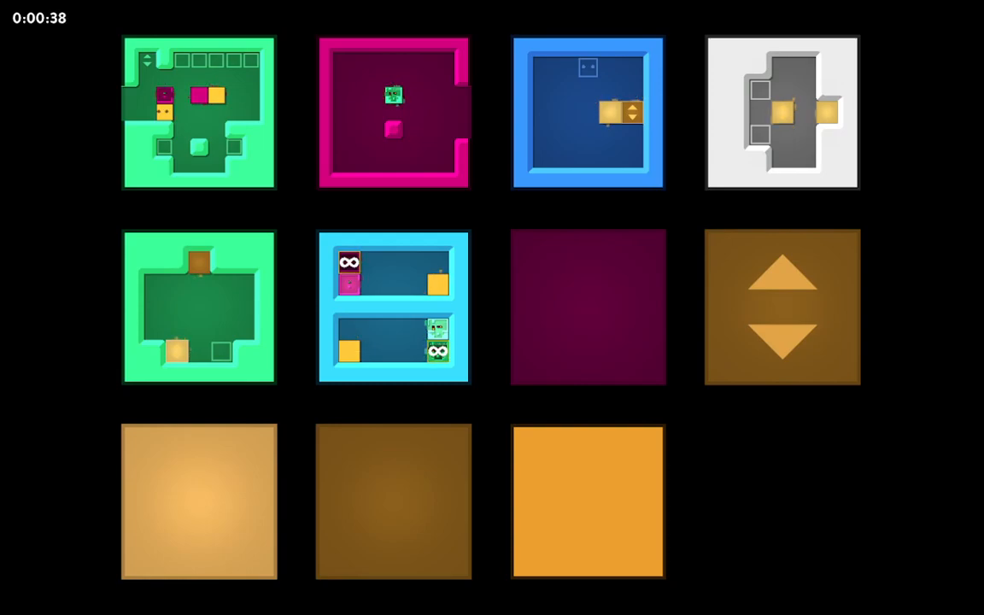
Click into the eleven-room level to continue pushing boxes toward their goals
click(587, 113)
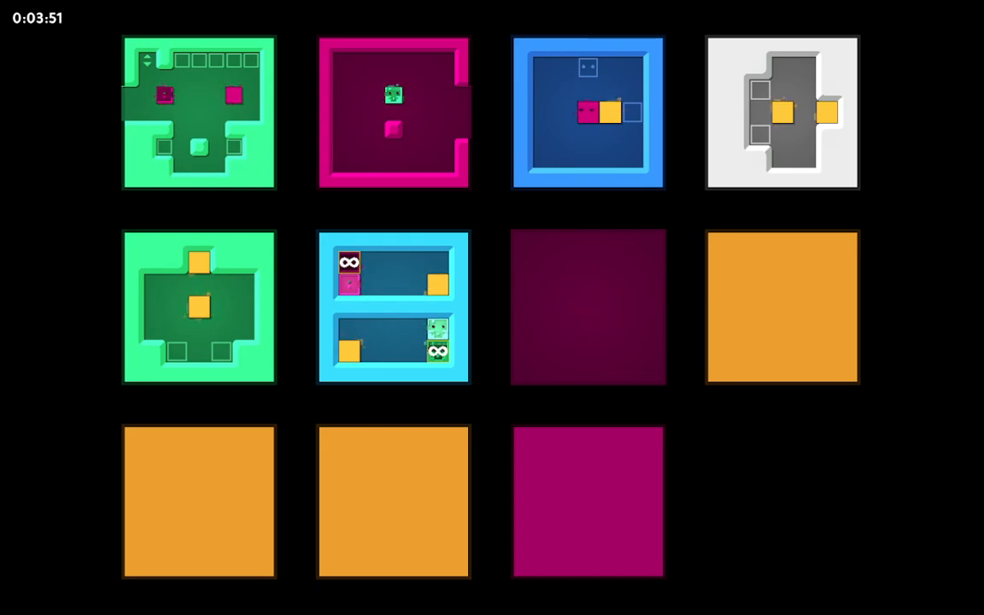
Enter the blue level holding the pink player and yellow box
click(587, 113)
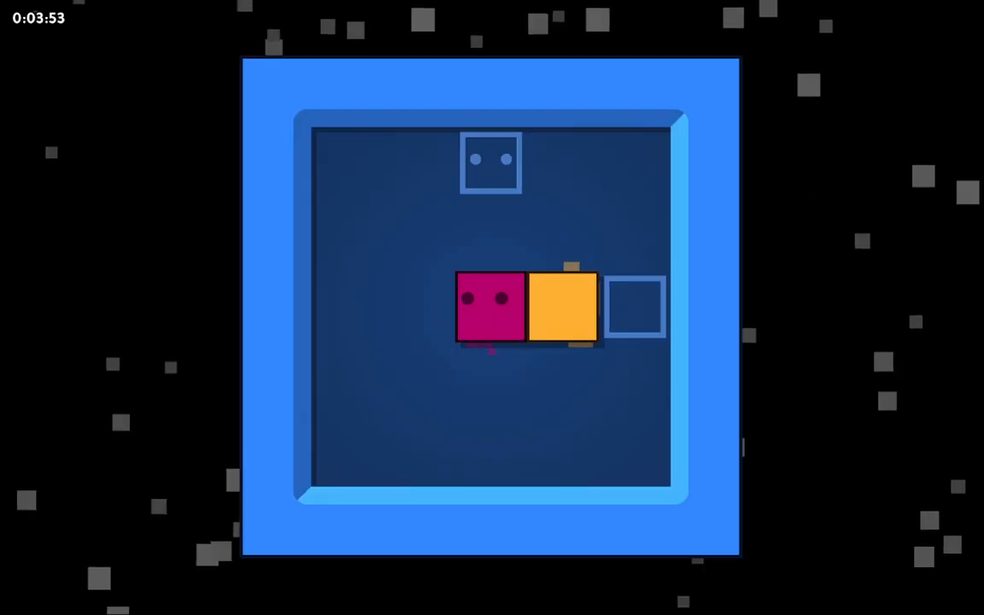